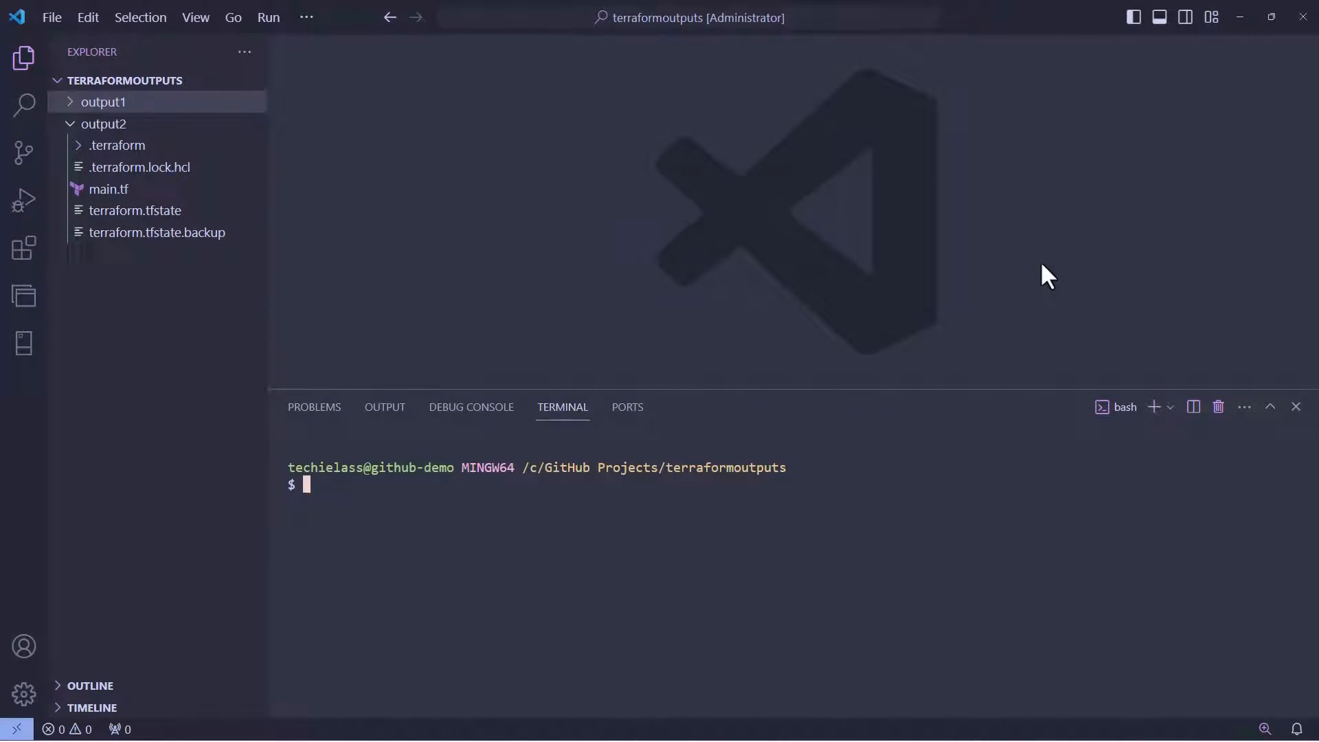
mouse_move(806, 511)
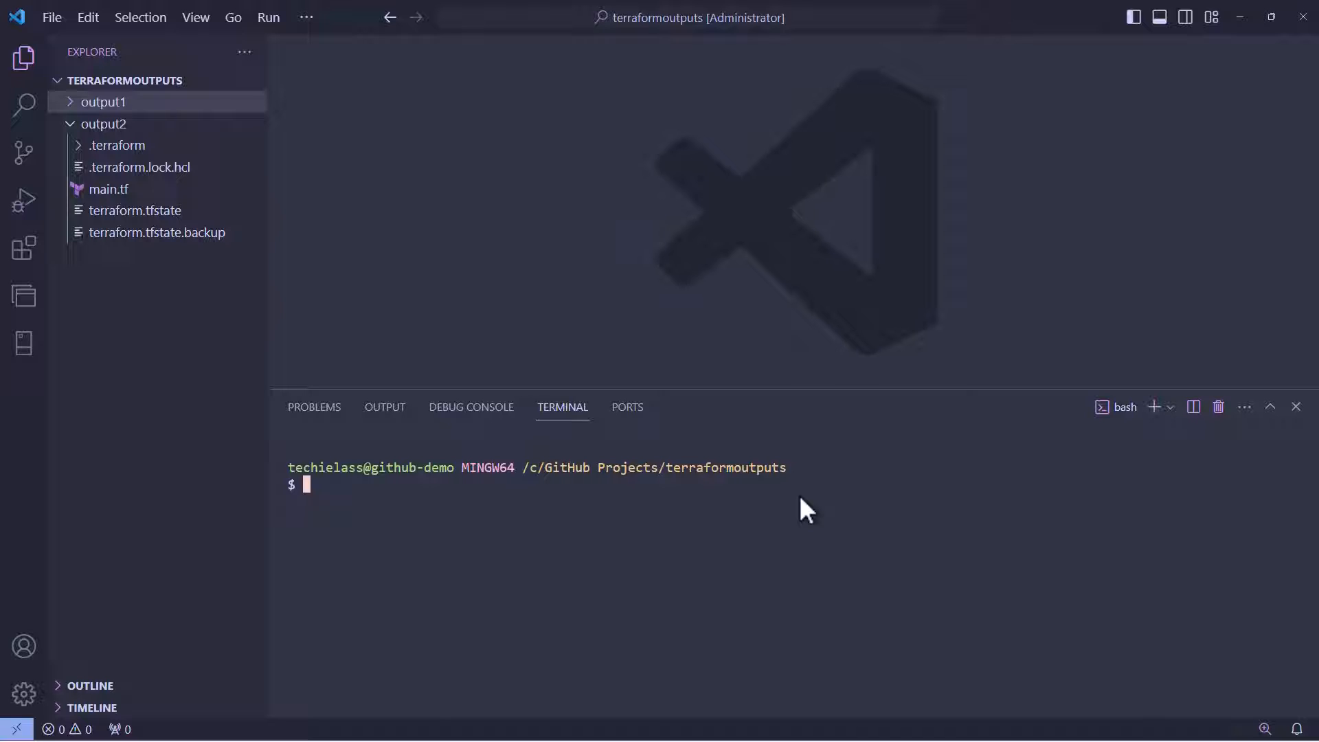
Create an empty .gitignore at the terraformoutputs root via 'touch .gitignore' and open it
type("touch")
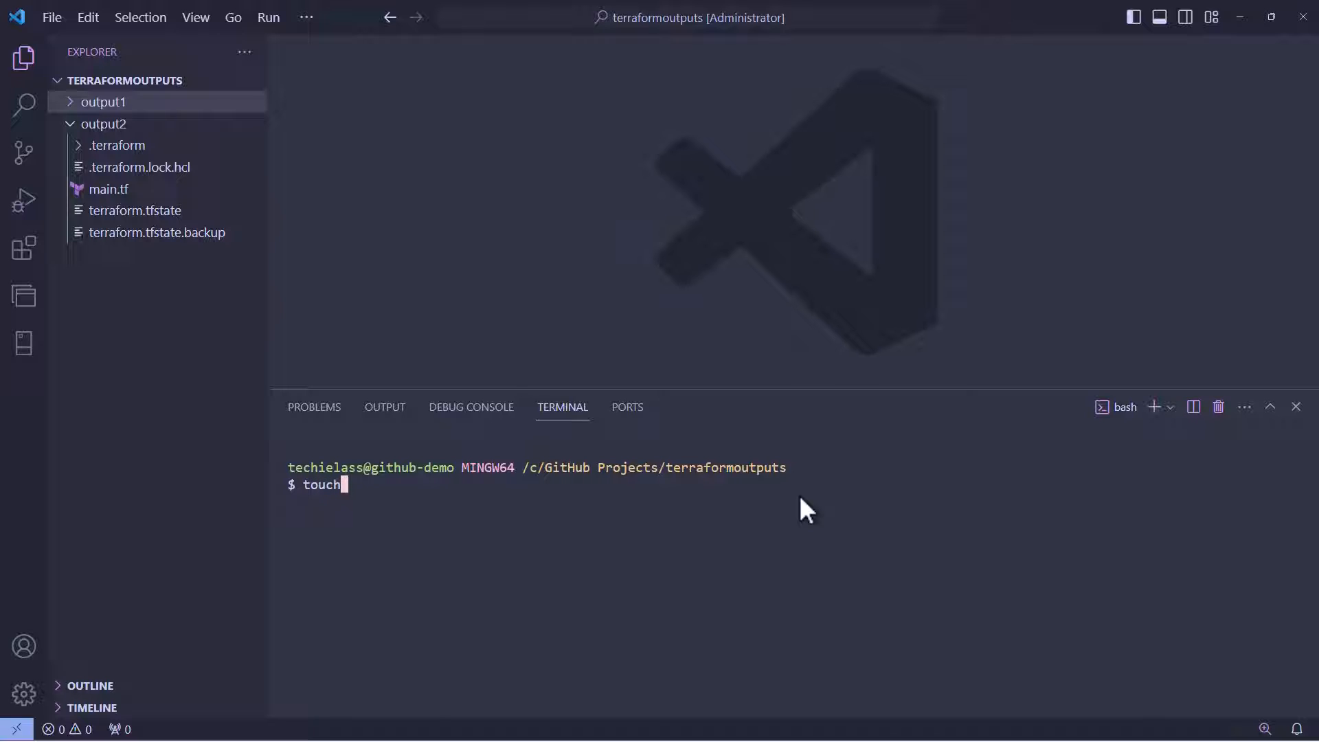
type(".git")
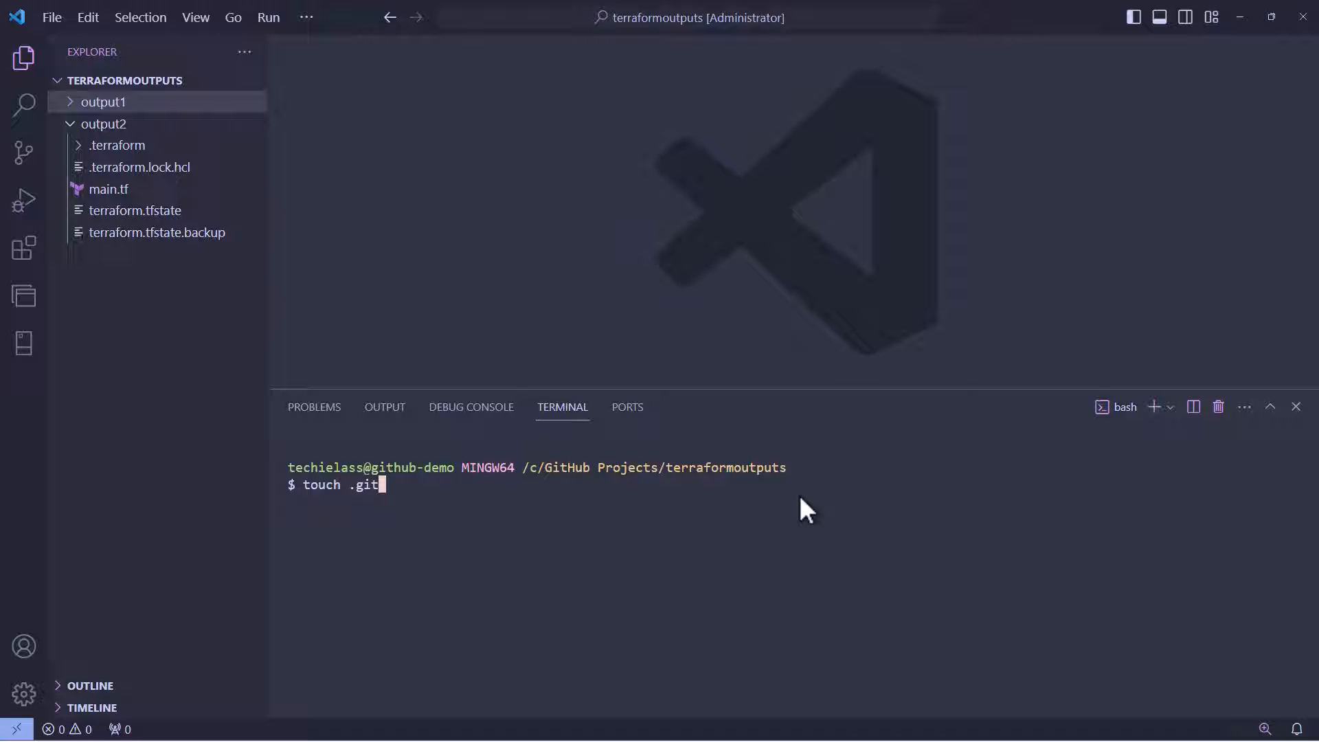
key("Return")
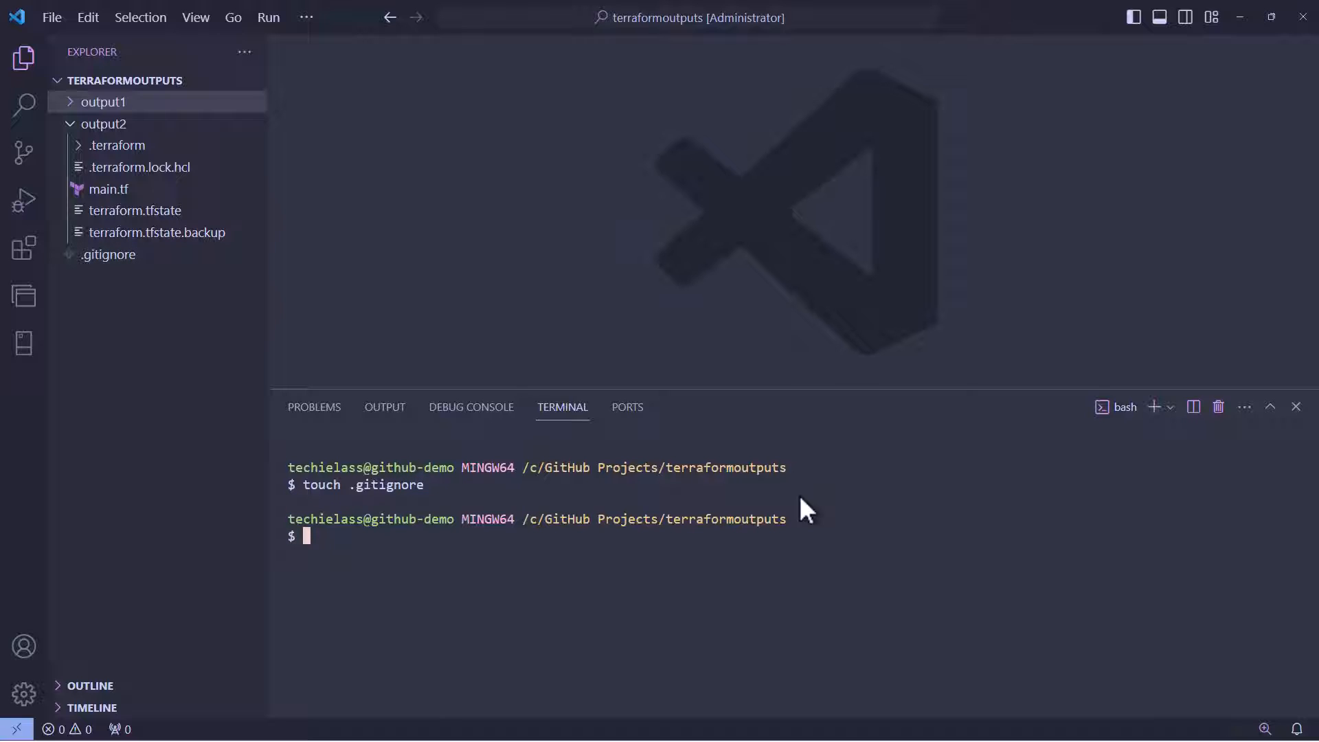
left_click(107, 255)
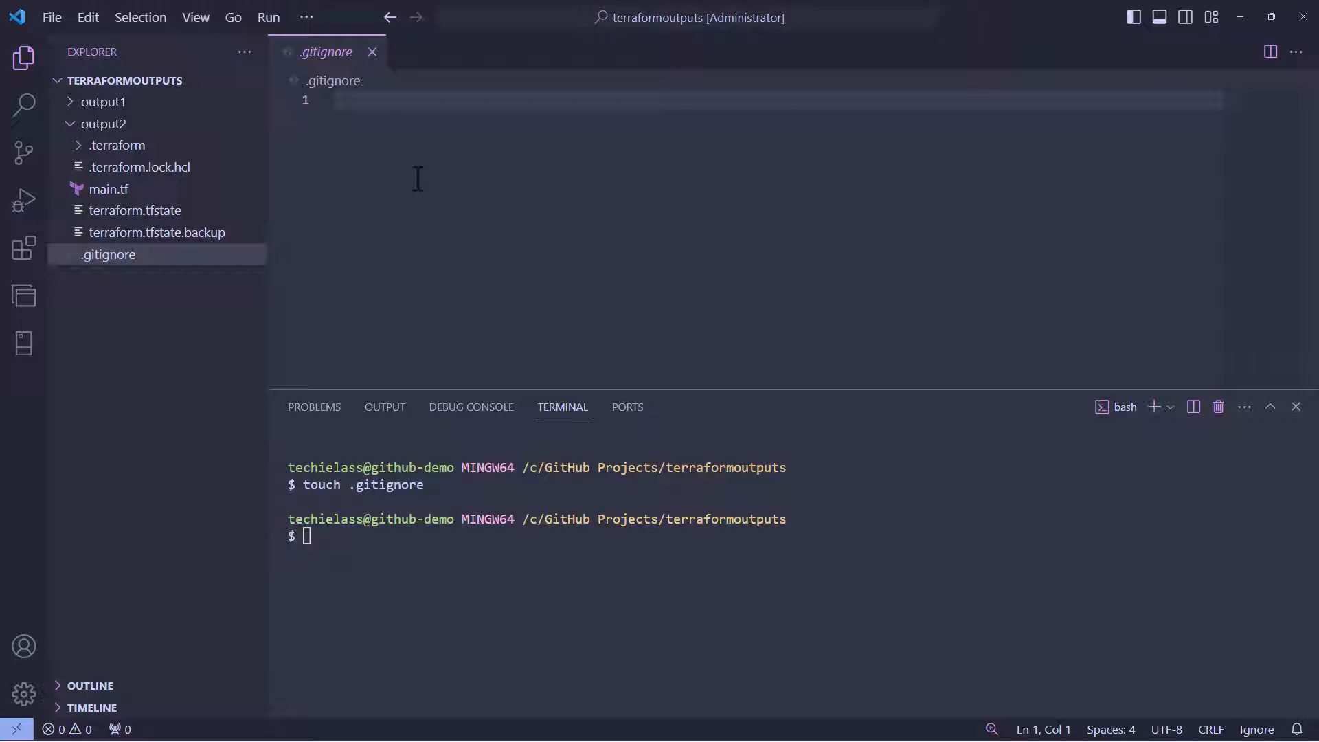
Remove the empty .gitignore from the project, sending it to the Recycle Bin
left_click(372, 53)
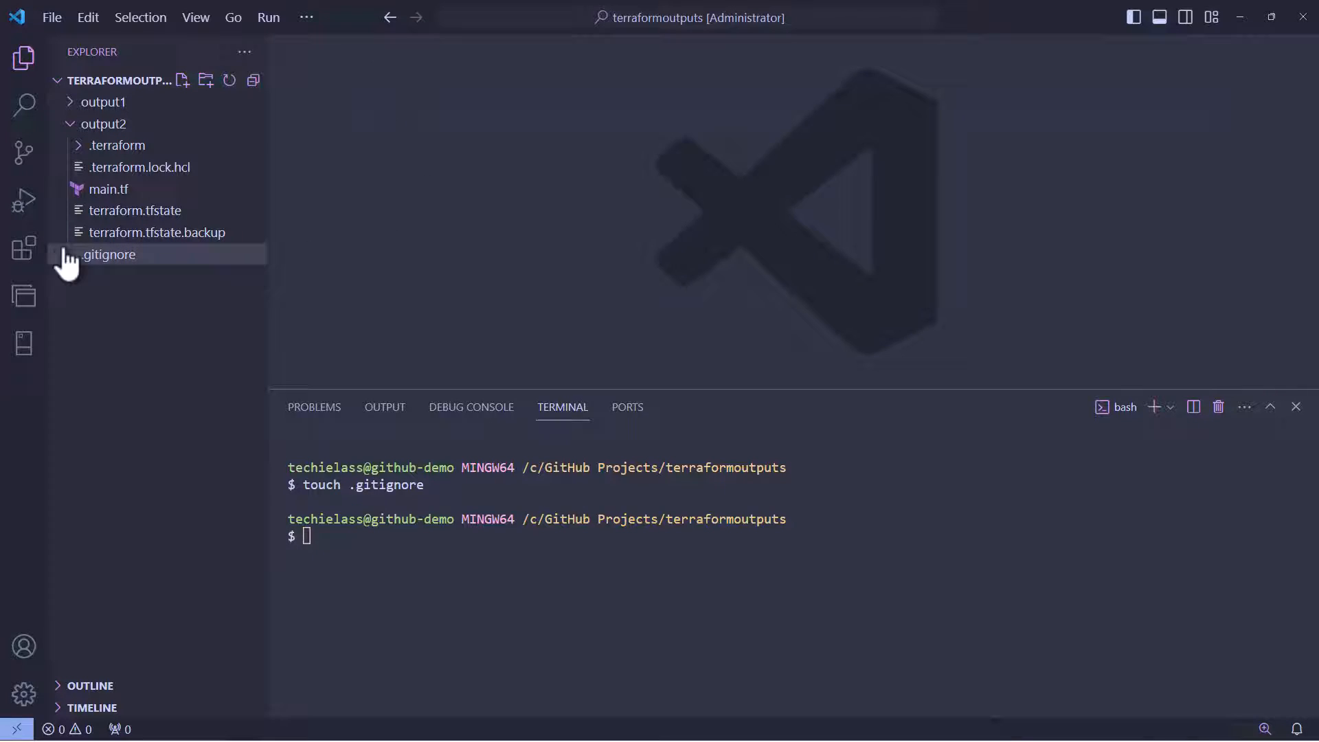
key("Delete")
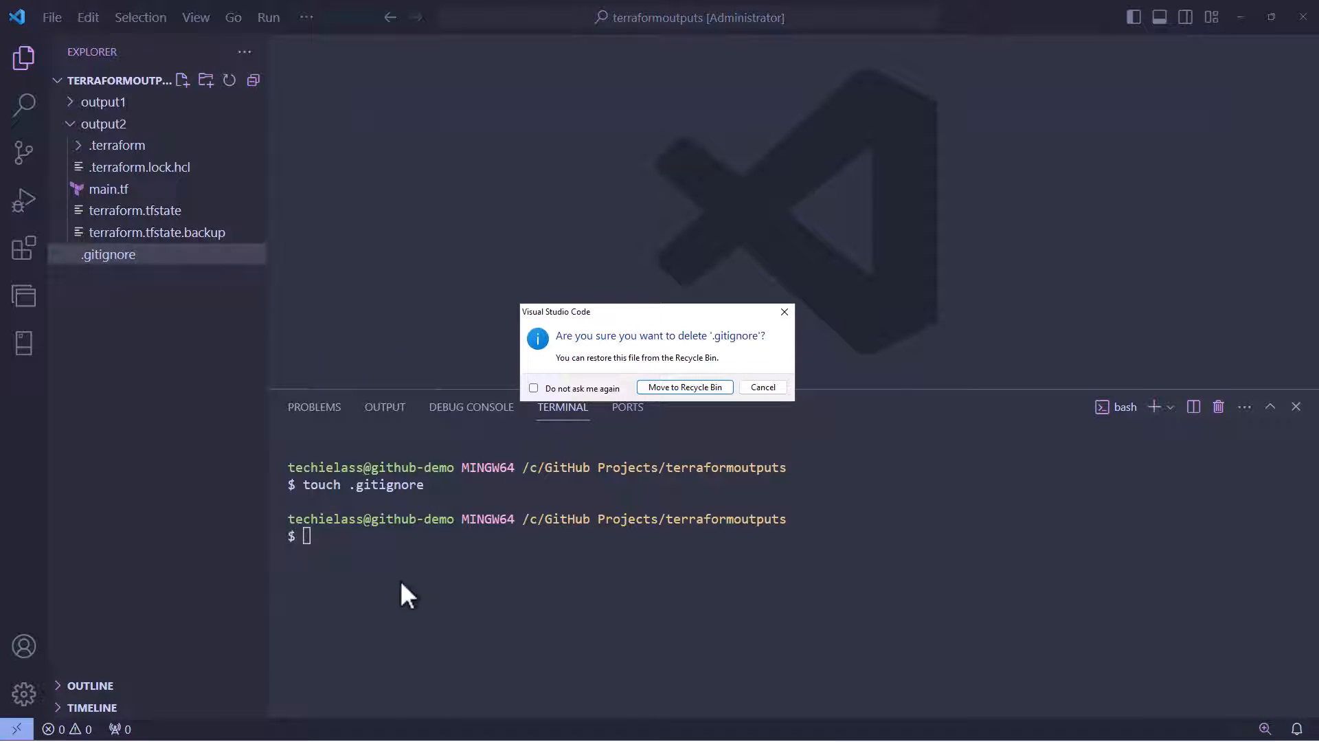
left_click(685, 387)
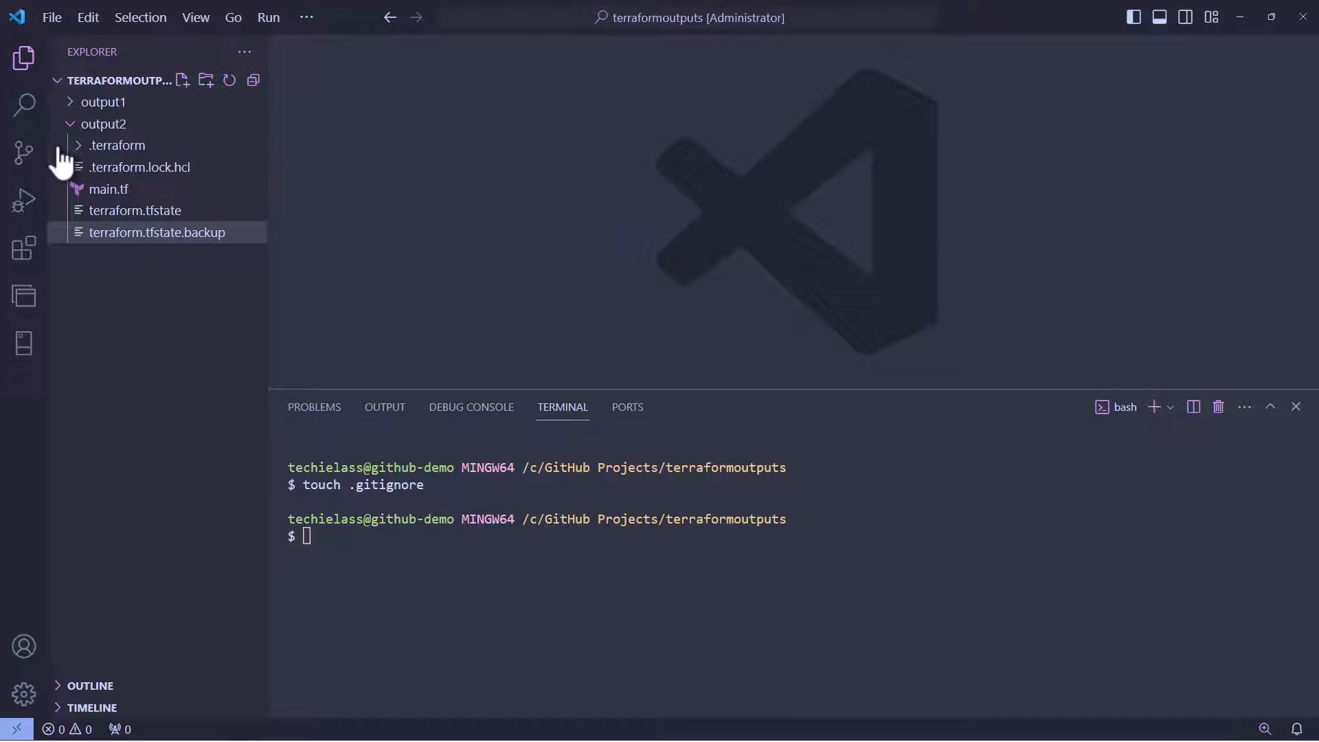
Find the CodeZombie gitignore extension by searching 'gitignore' and widen its details pane
left_click(24, 247)
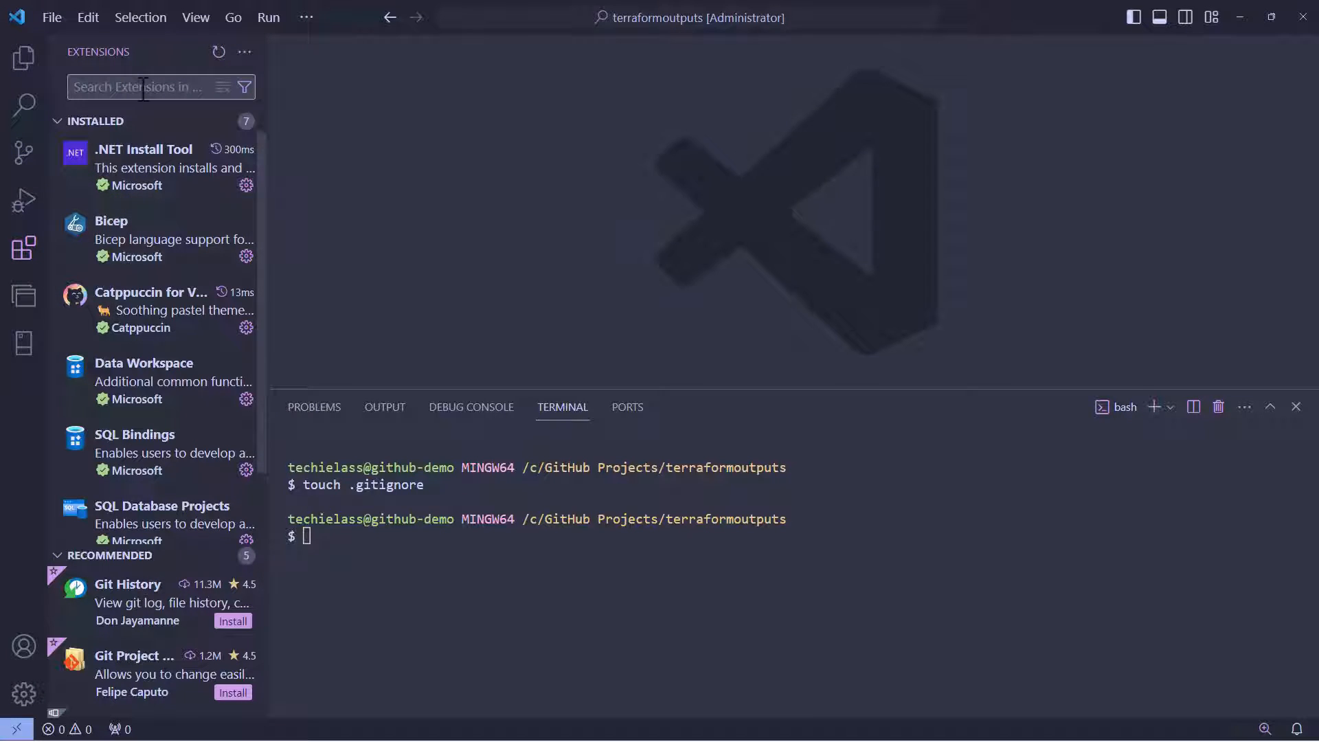
type("gitignore")
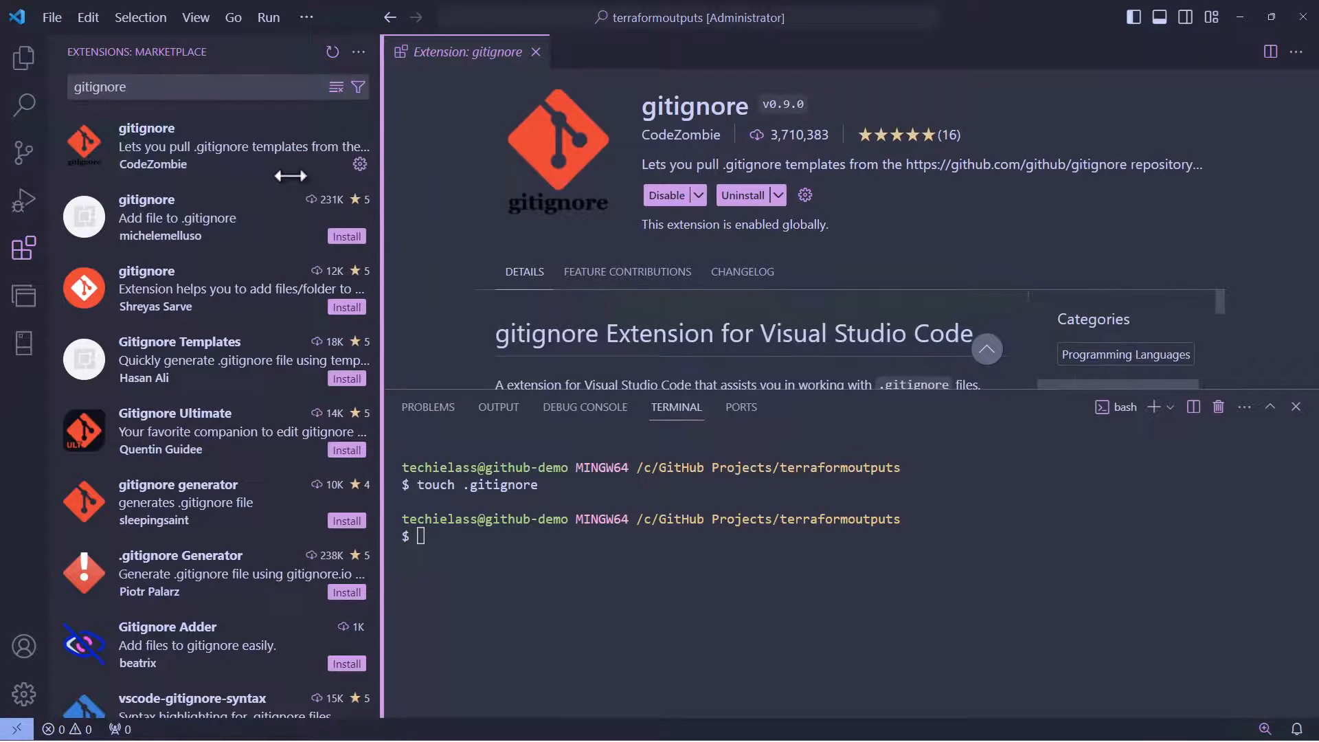
left_click_drag(385, 253, 262, 253)
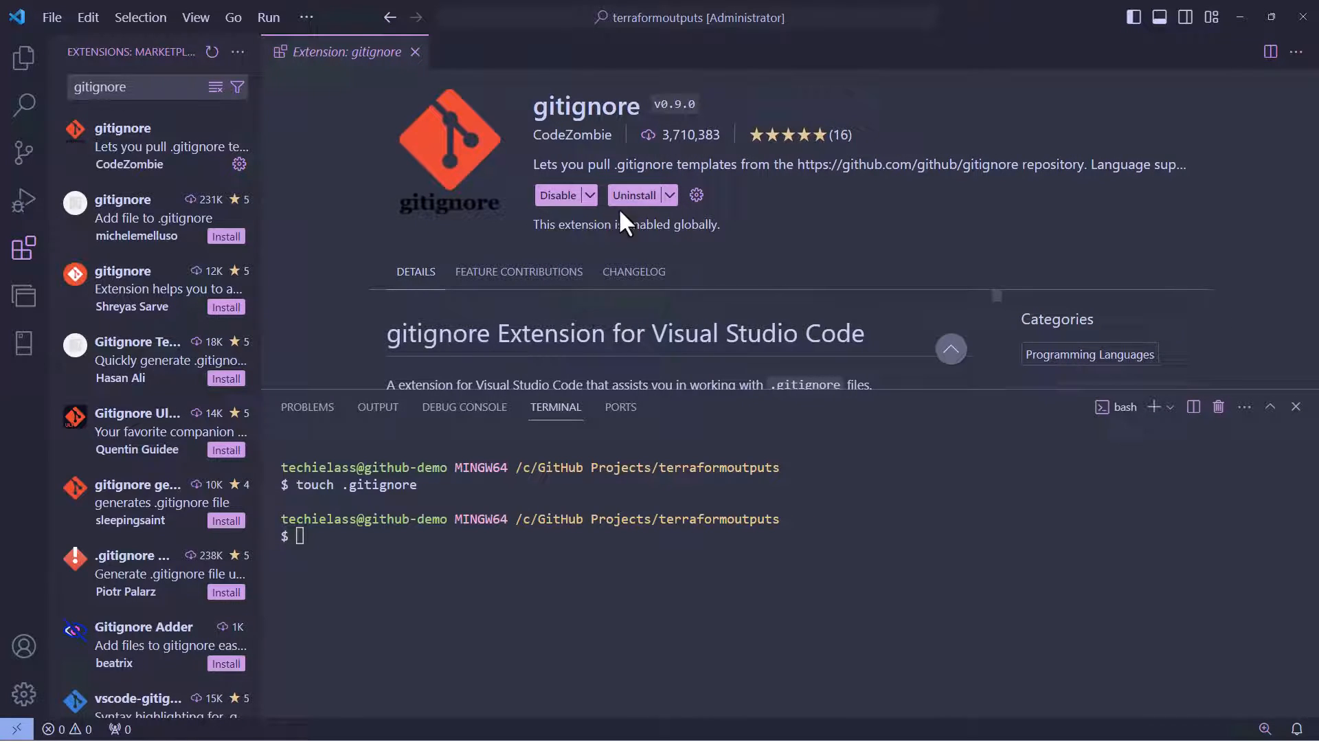
Run the 'Add gitignore' command from the Command Palette and choose the Terraform template
left_click(194, 17)
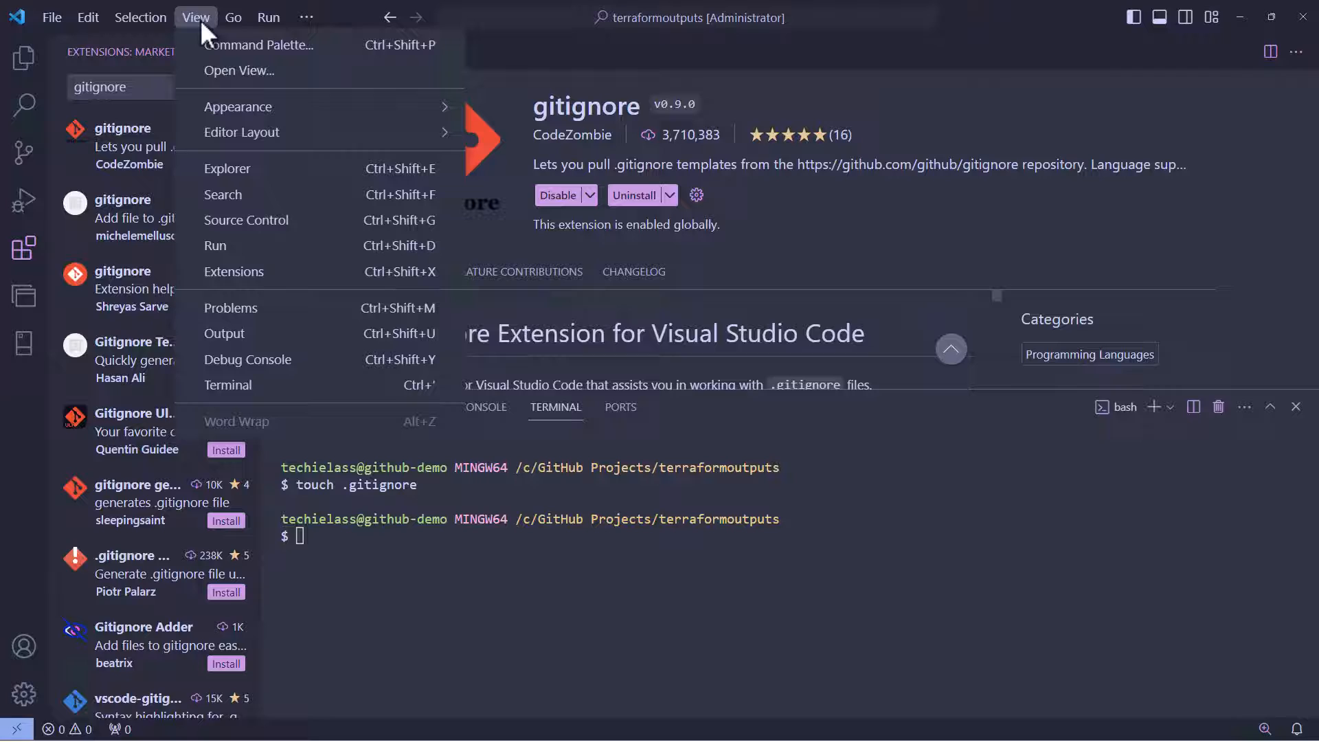
mouse_move(269, 44)
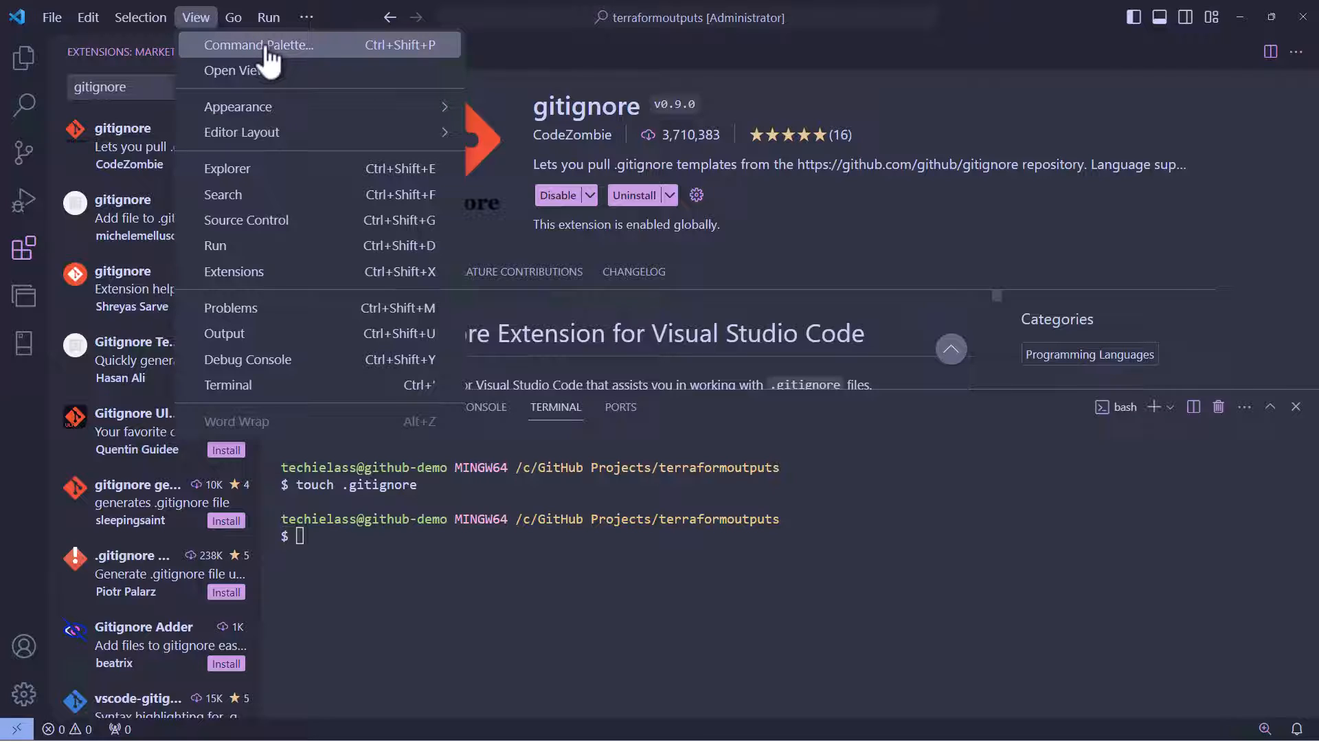
left_click(259, 44)
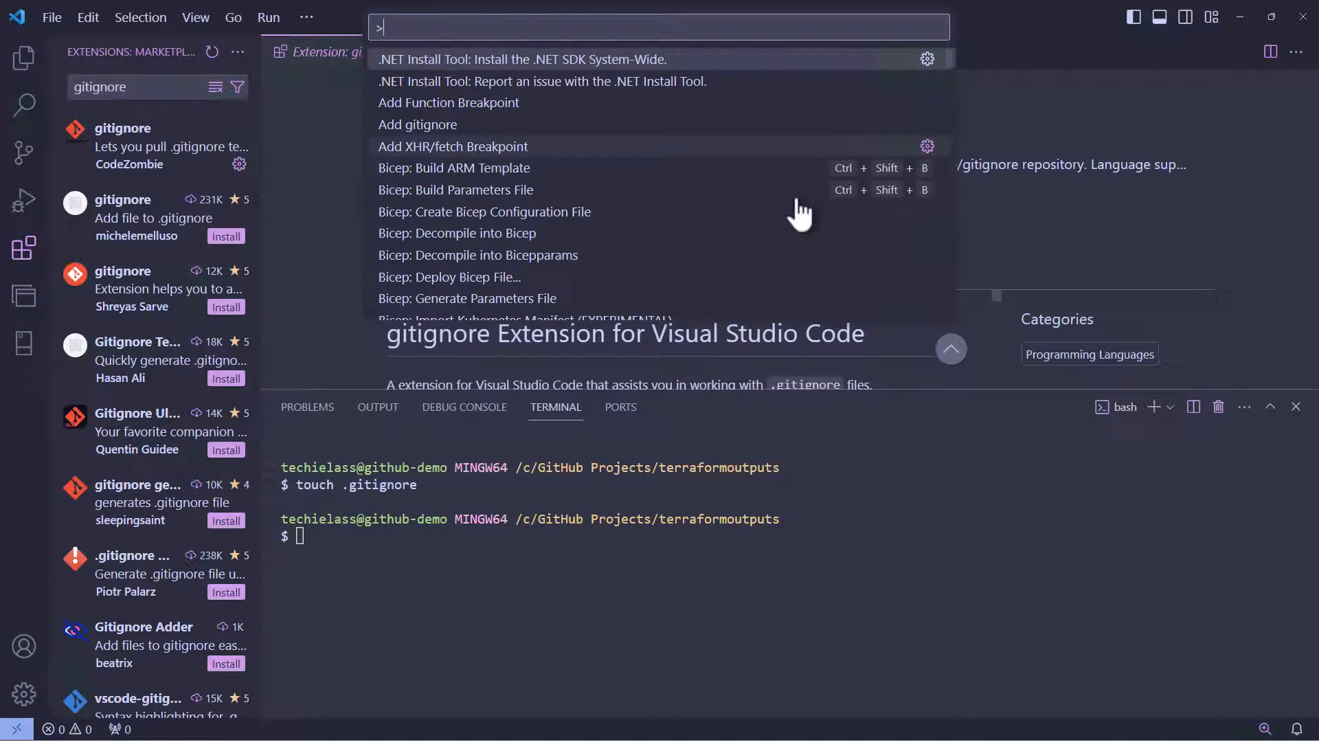
mouse_move(431, 29)
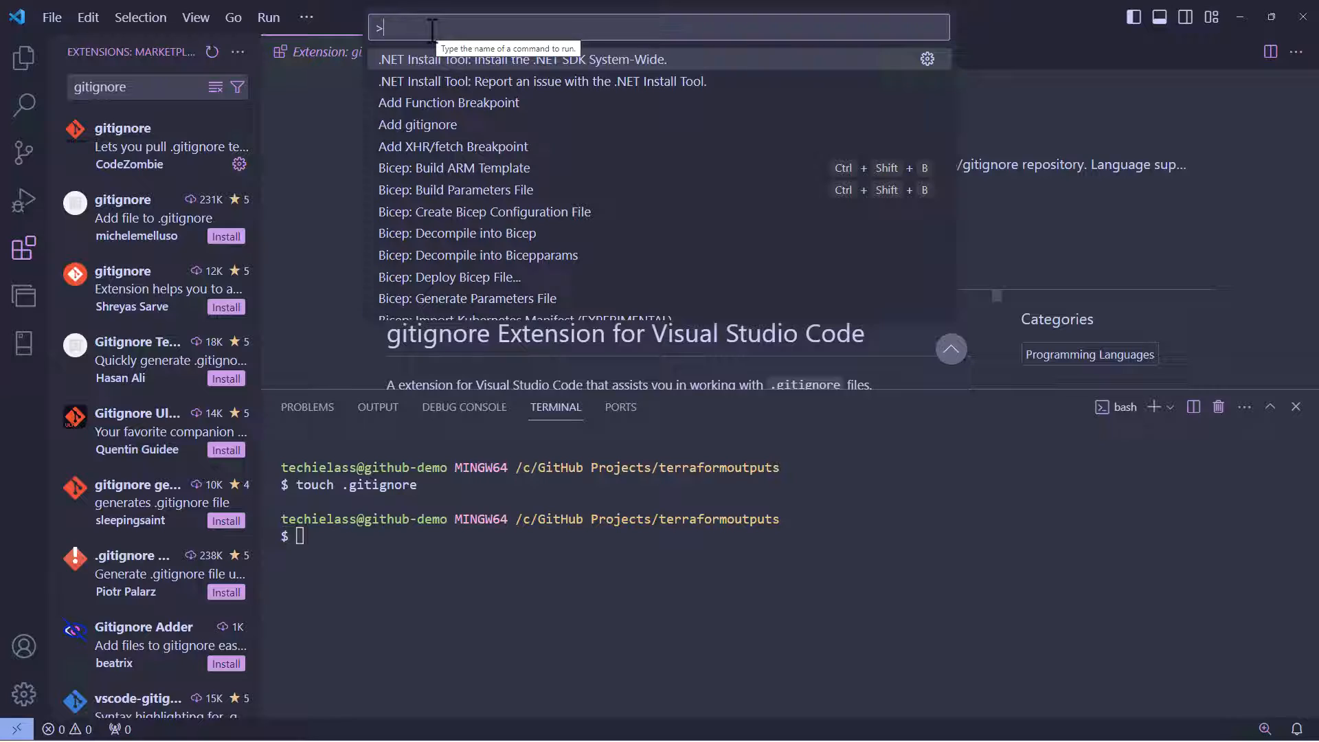
type("add gi")
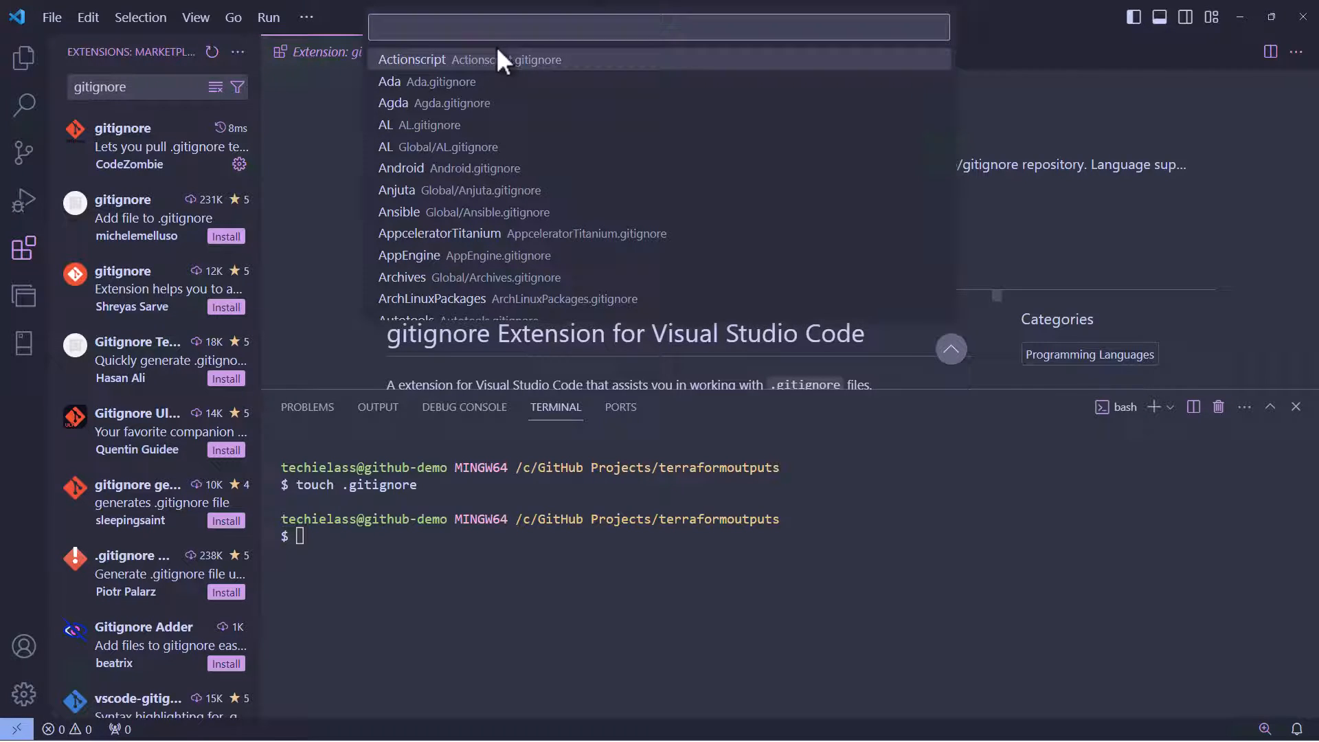
type("terraf")
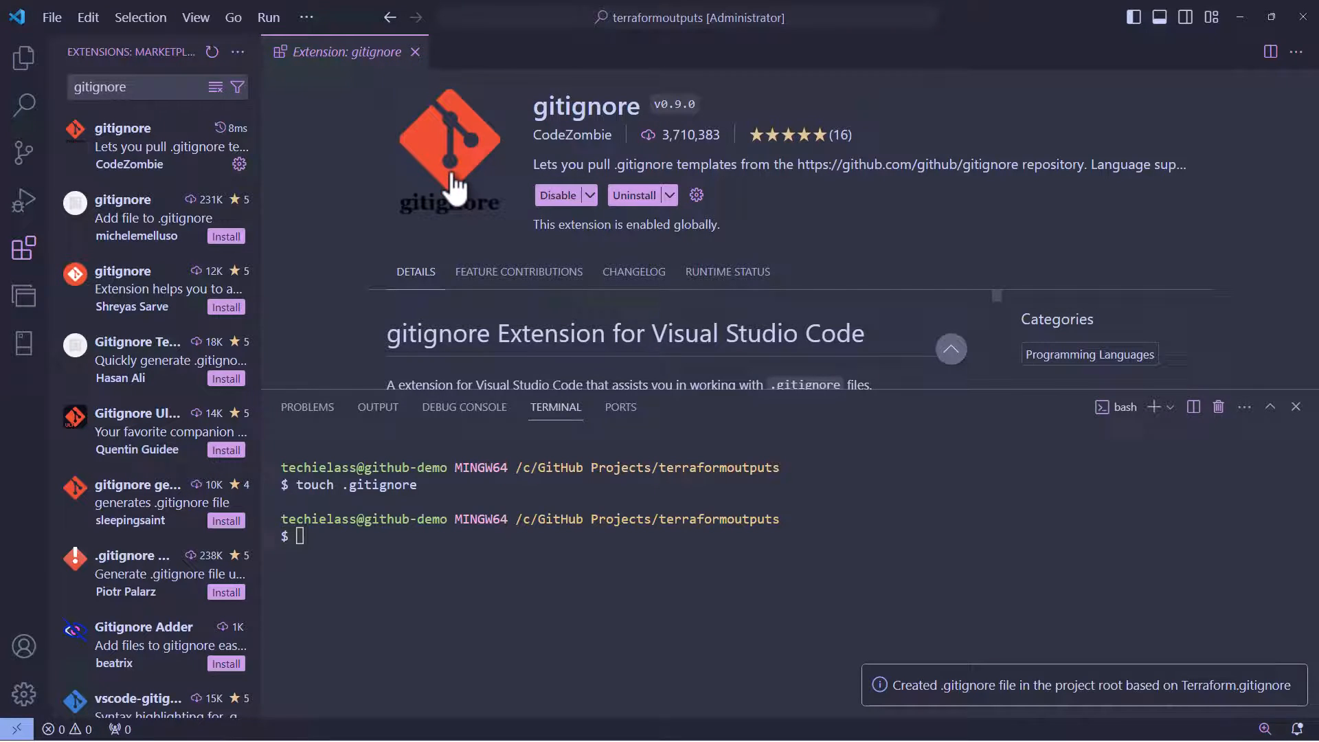
mouse_move(70, 107)
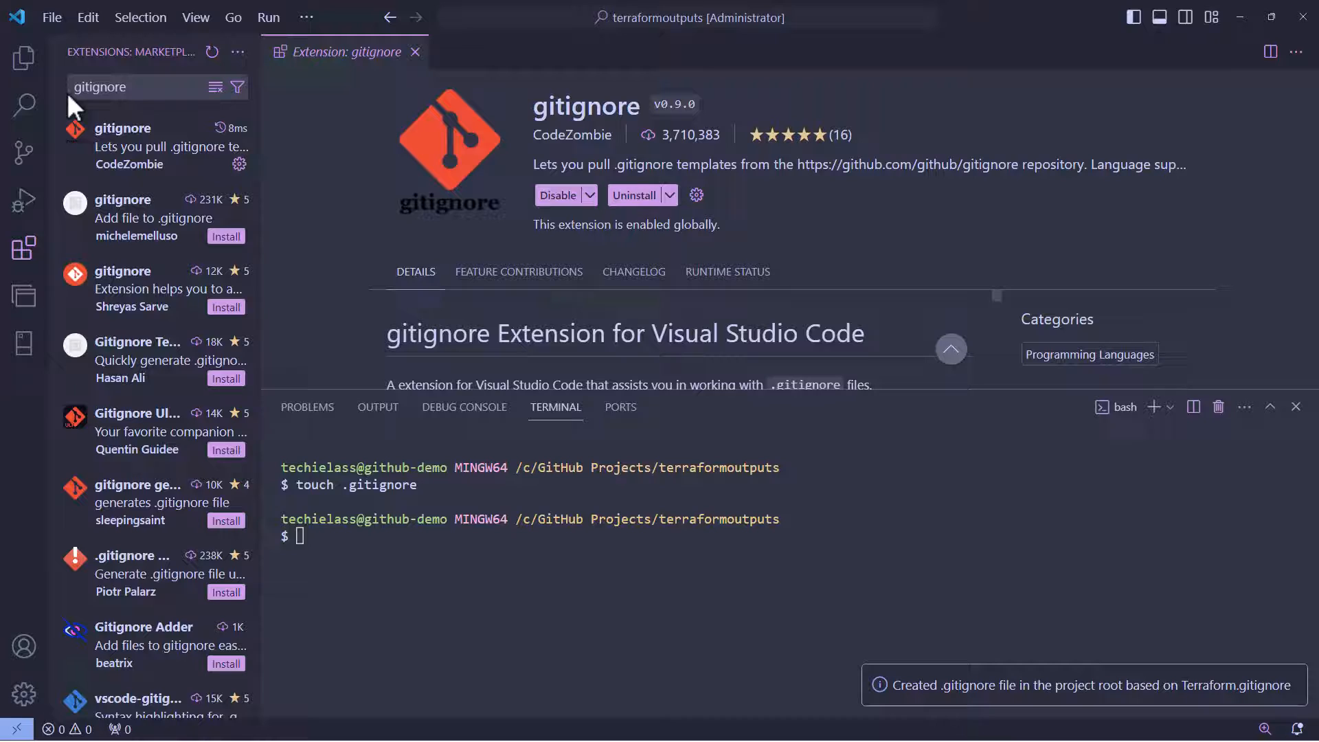
mouse_move(23, 57)
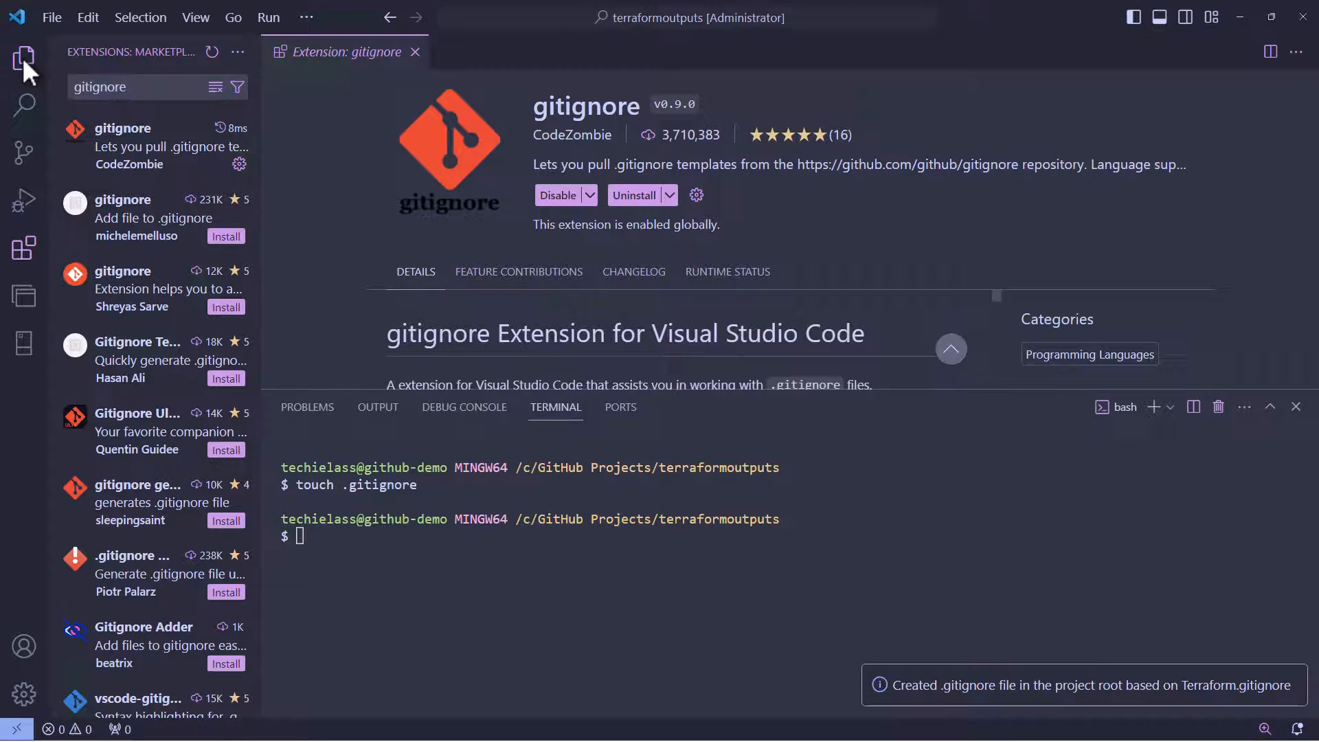
Review the generated .gitignore's Terraform rules such as *.tfstate, *.tfvars and override files
left_click(23, 58)
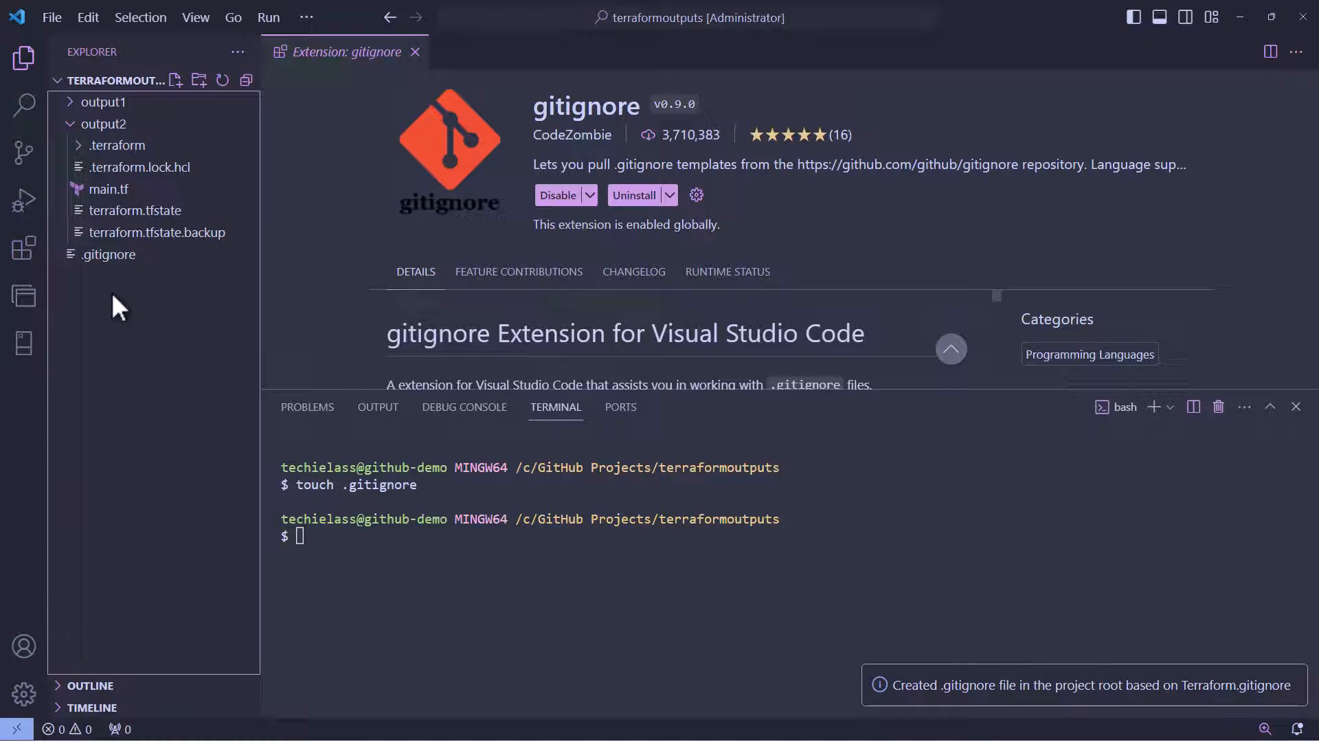
left_click(110, 254)
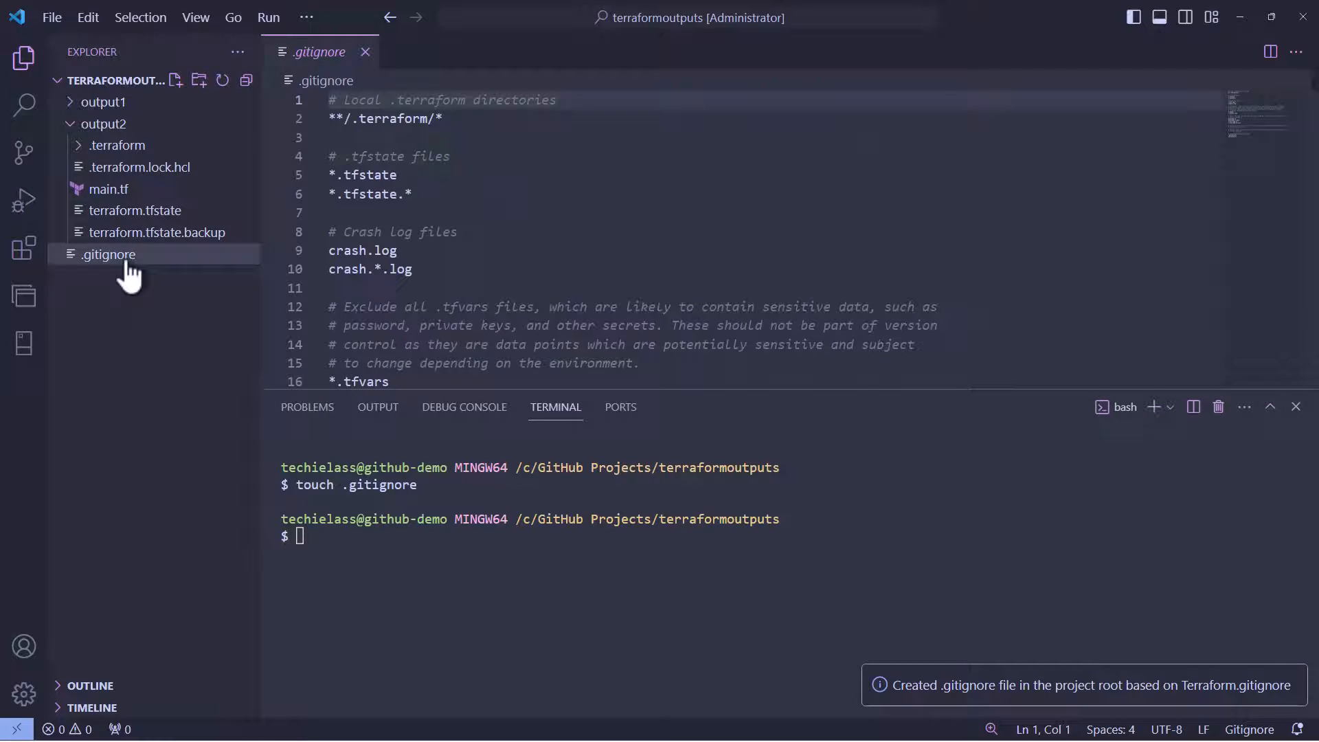
mouse_move(725, 255)
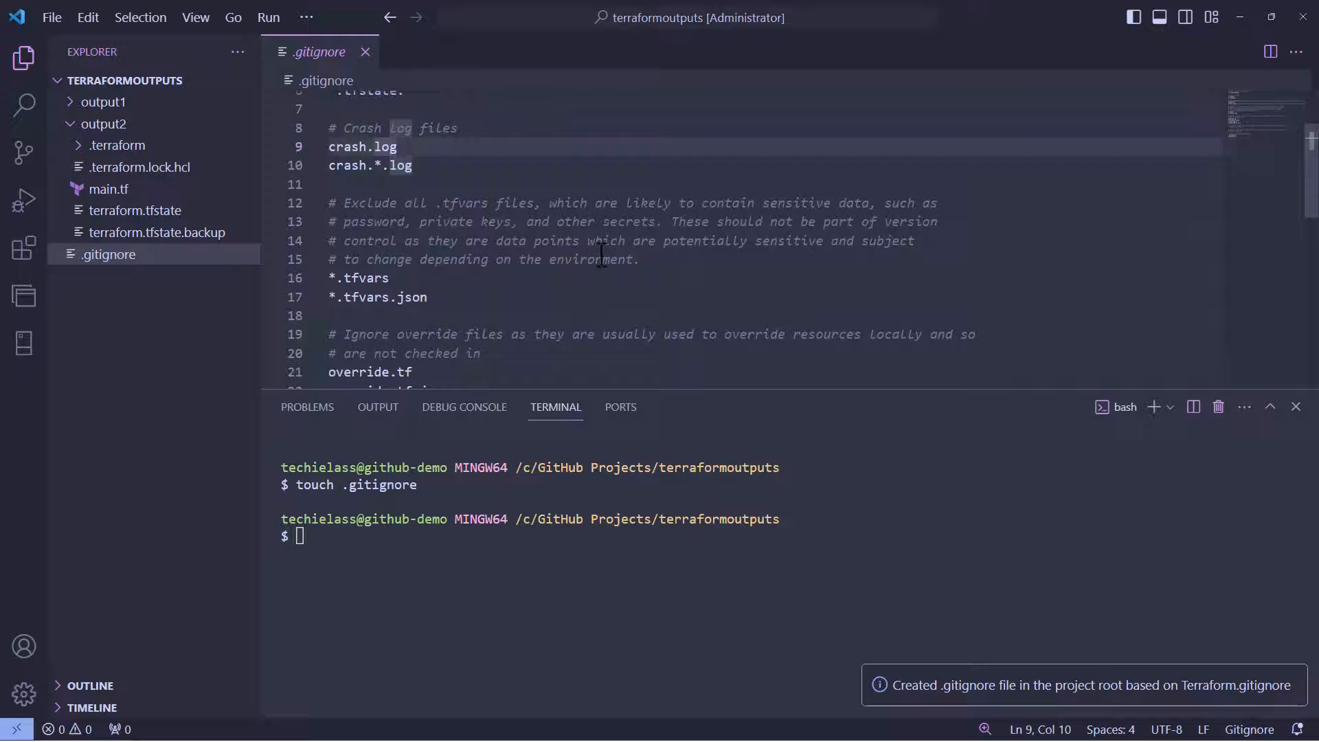
scroll("down", 3)
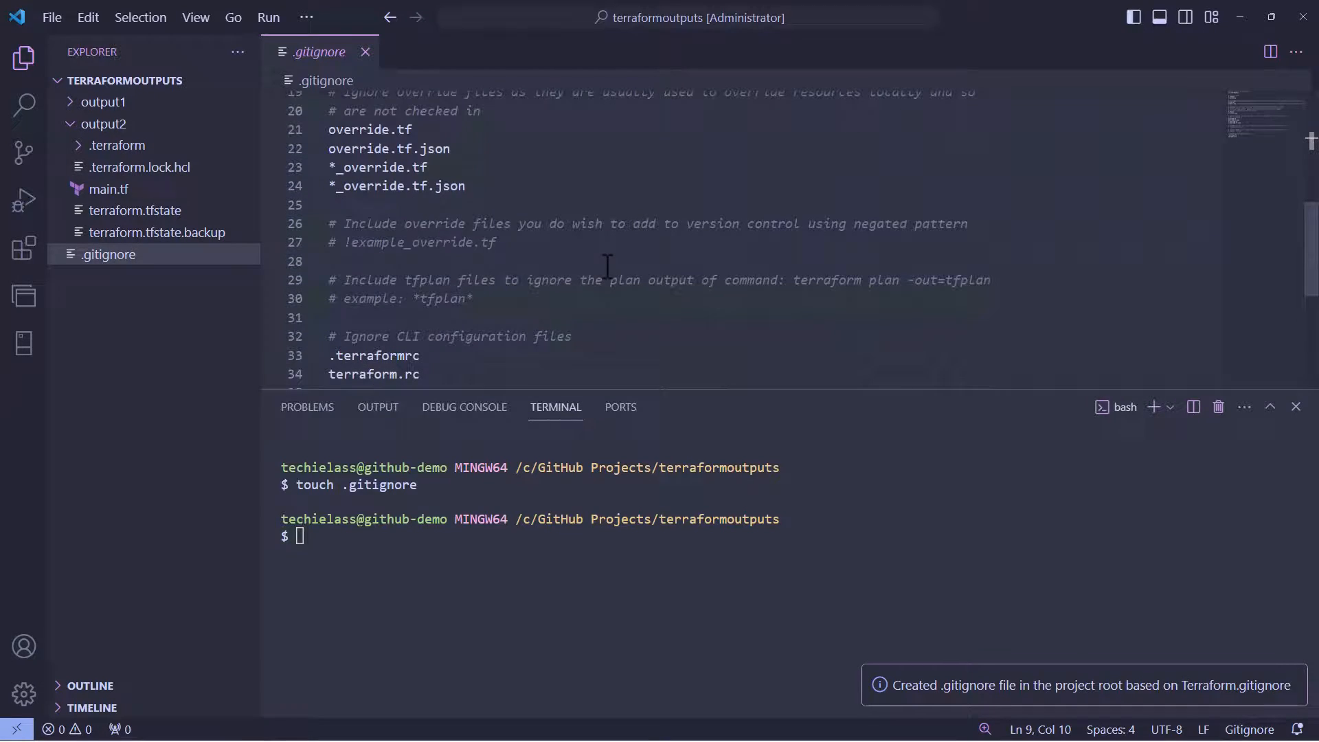
scroll("down", 3)
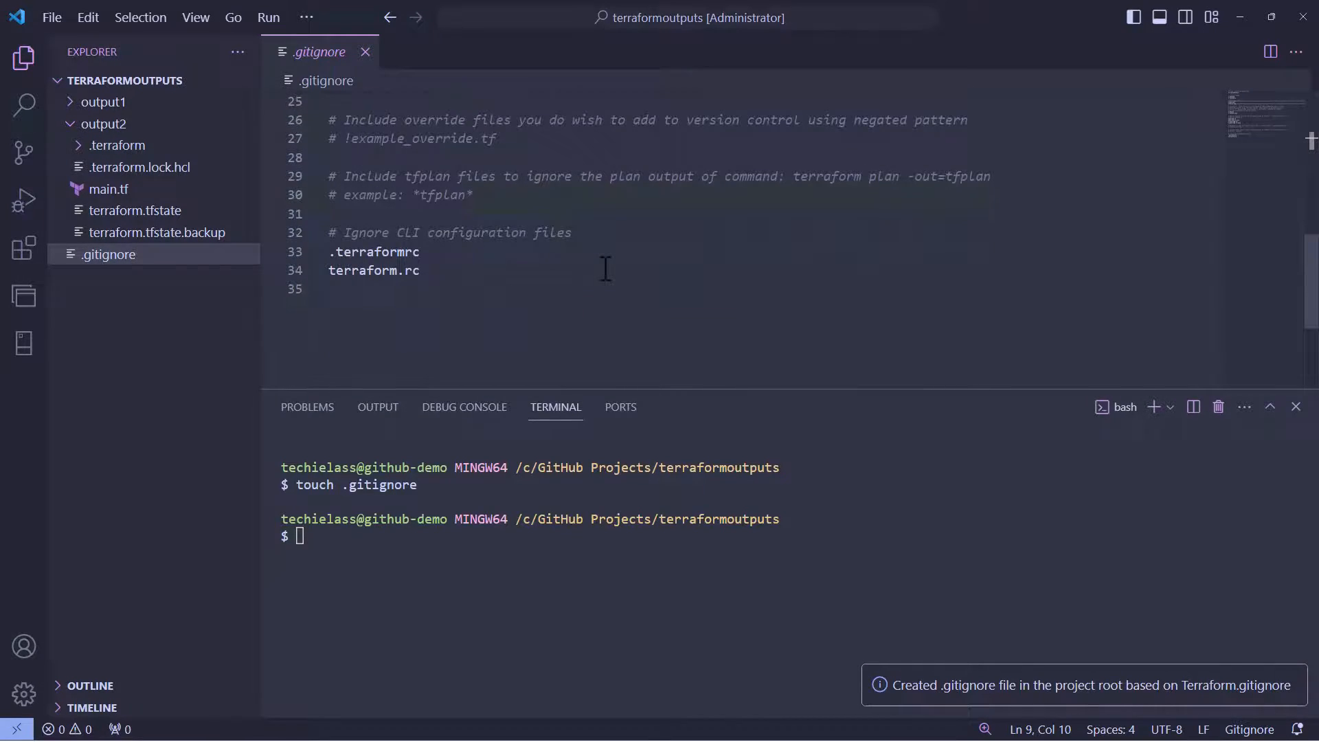
scroll("up", 3)
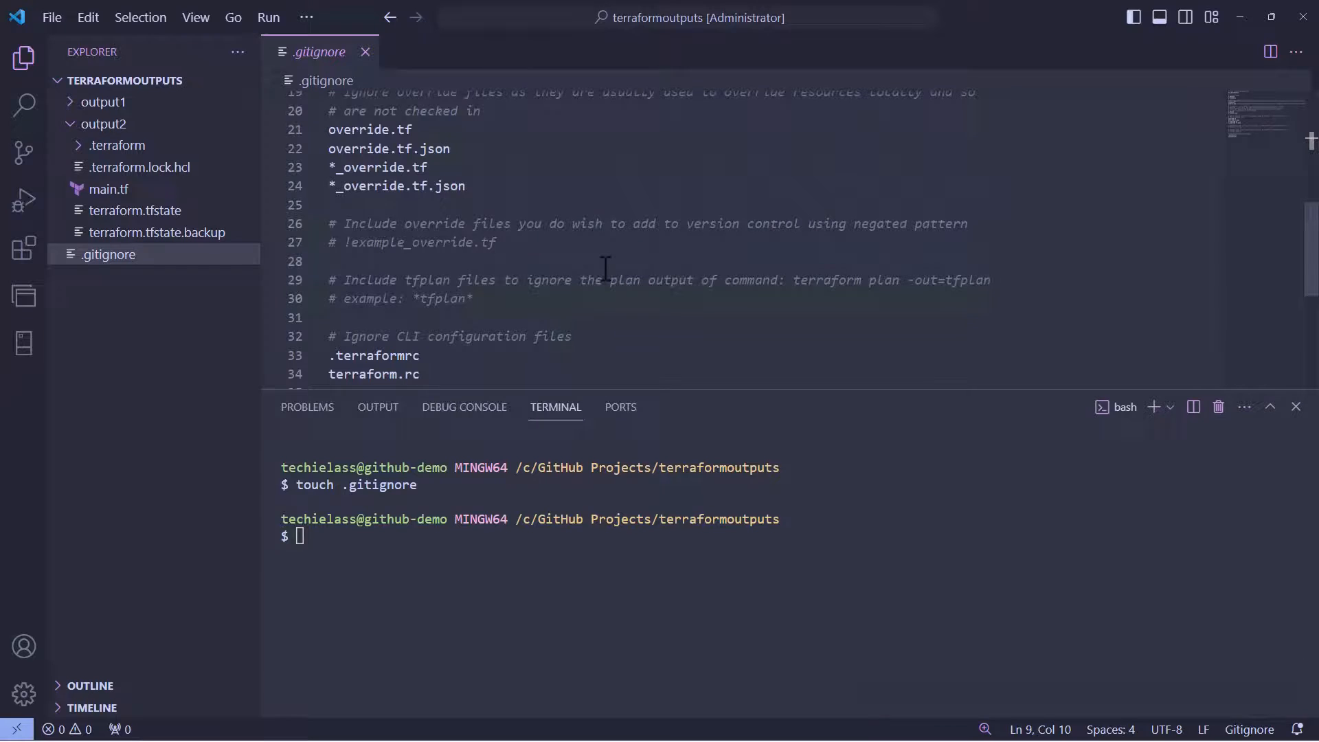